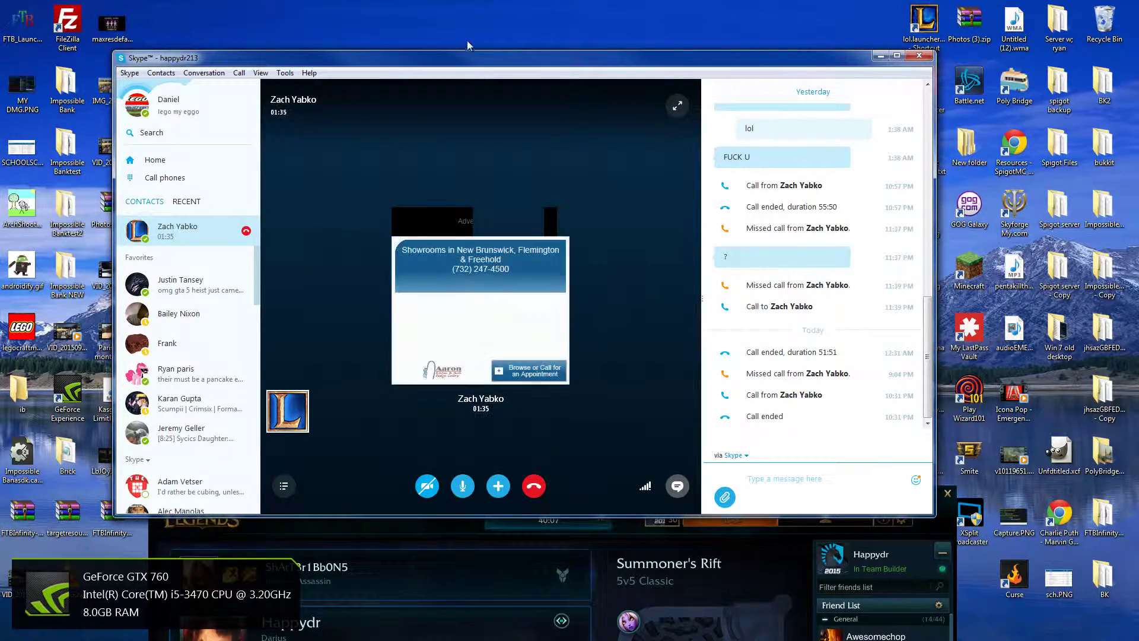
click(533, 487)
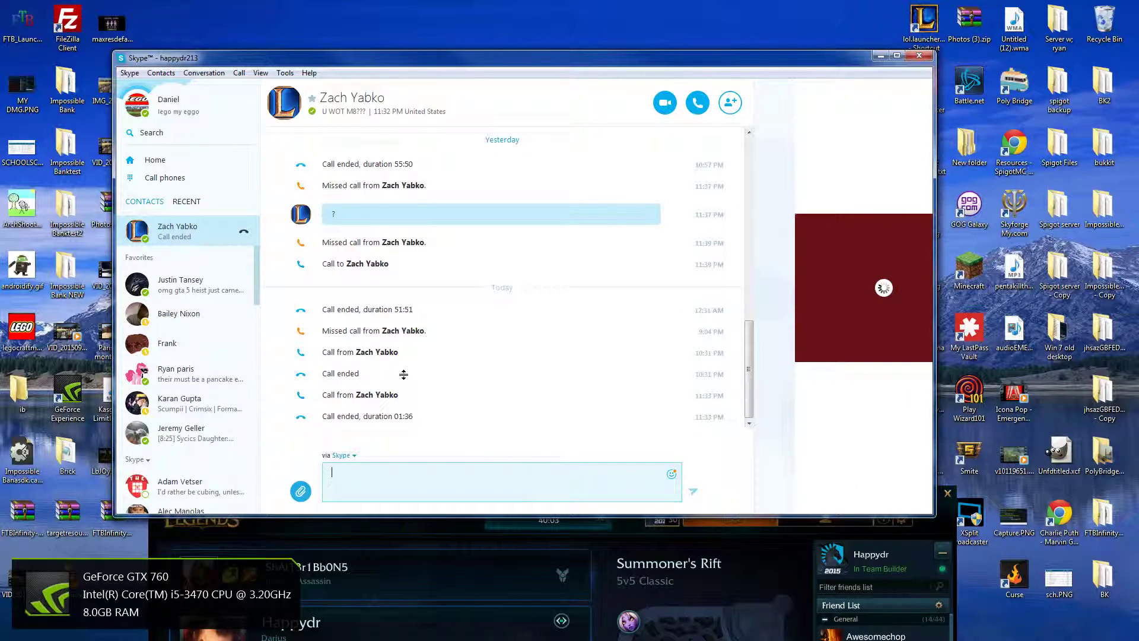
click(187, 202)
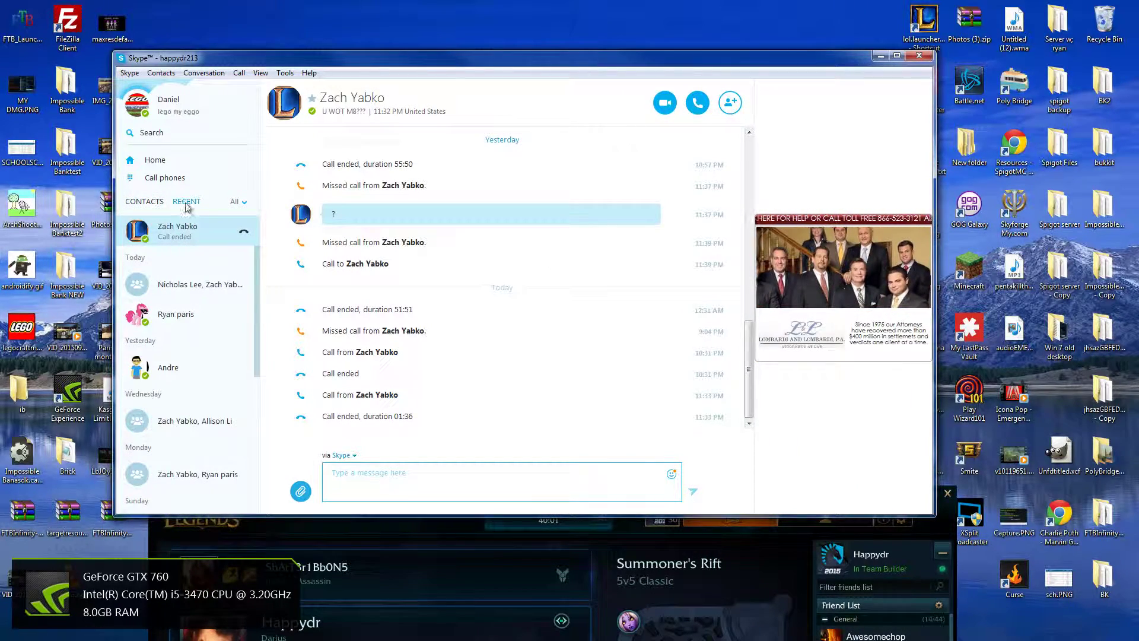
click(175, 313)
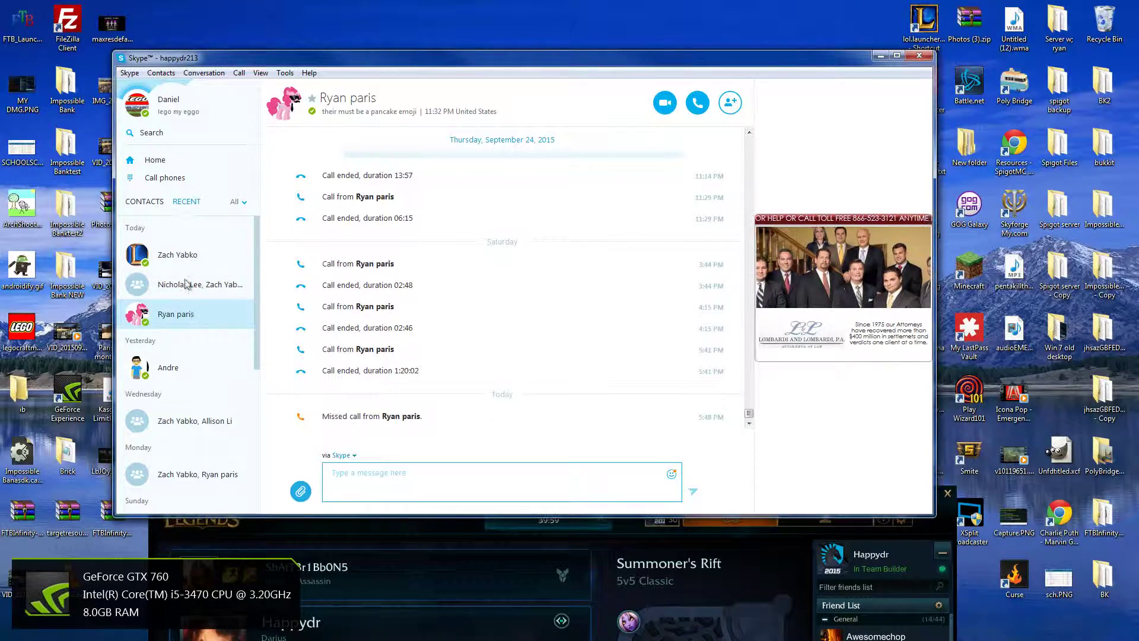
click(177, 254)
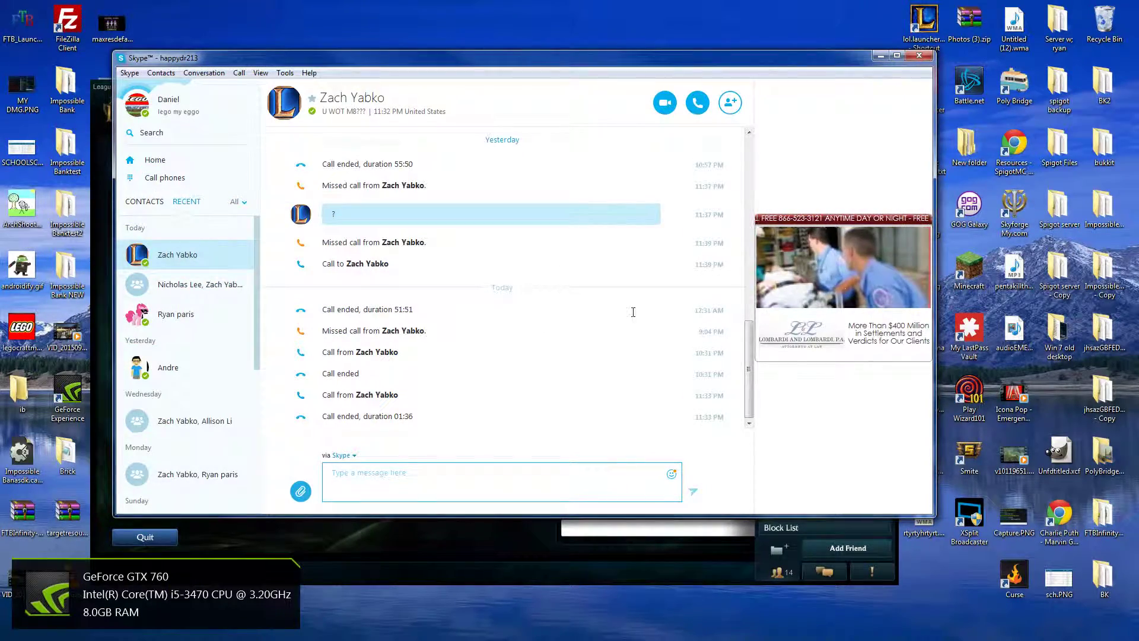
scroll(up, 3)
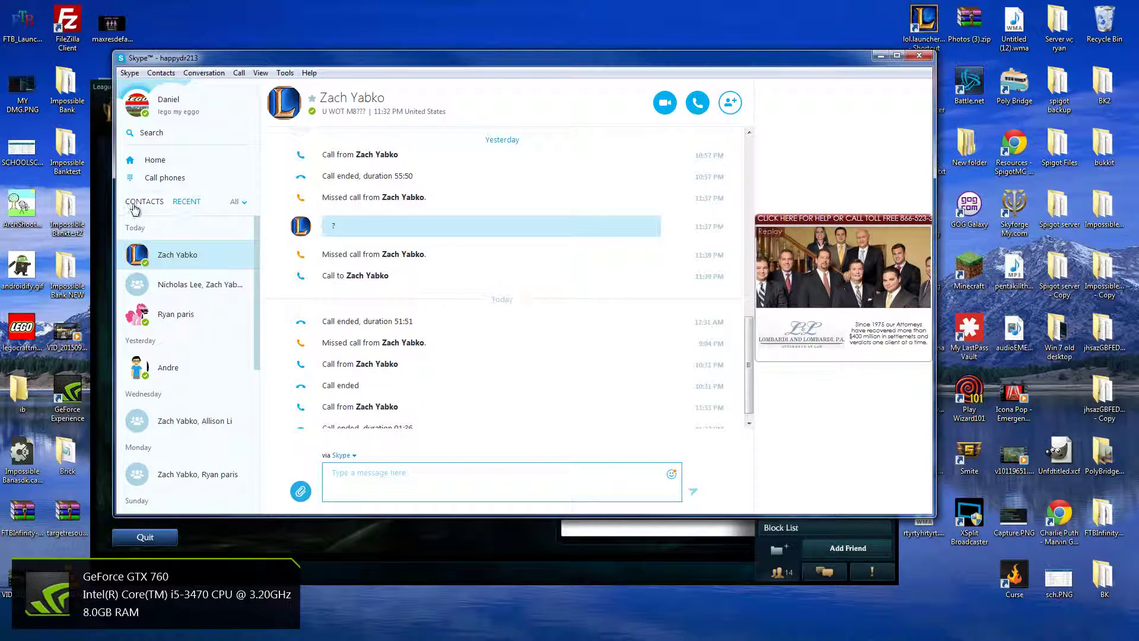
click(145, 201)
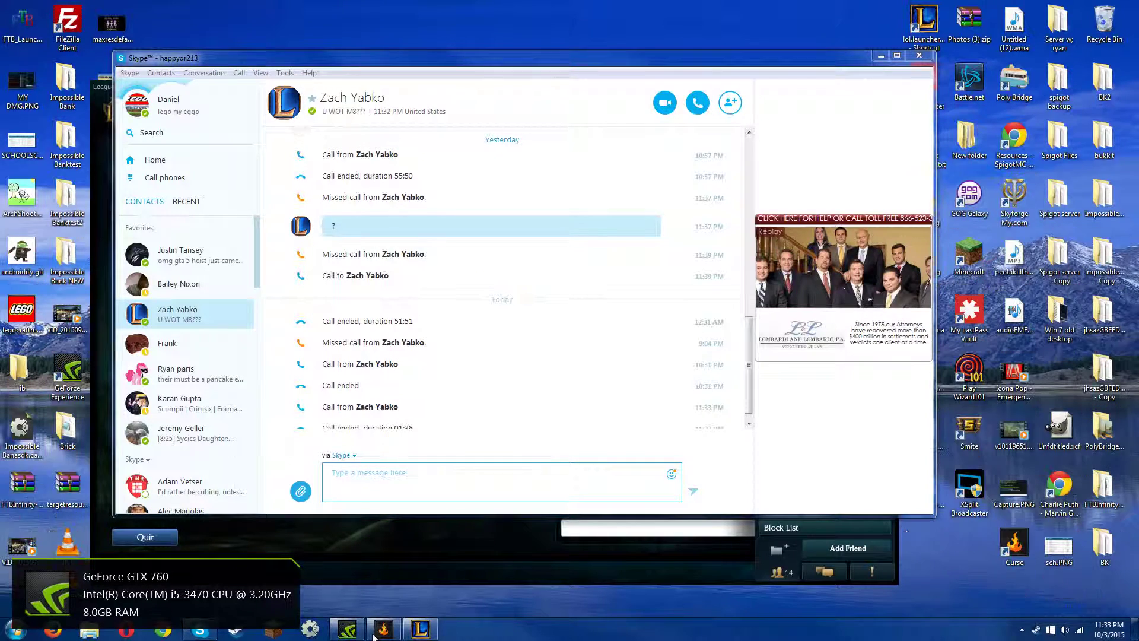
Start Windows Task Manager from the taskbar and show its Processes list
click(385, 628)
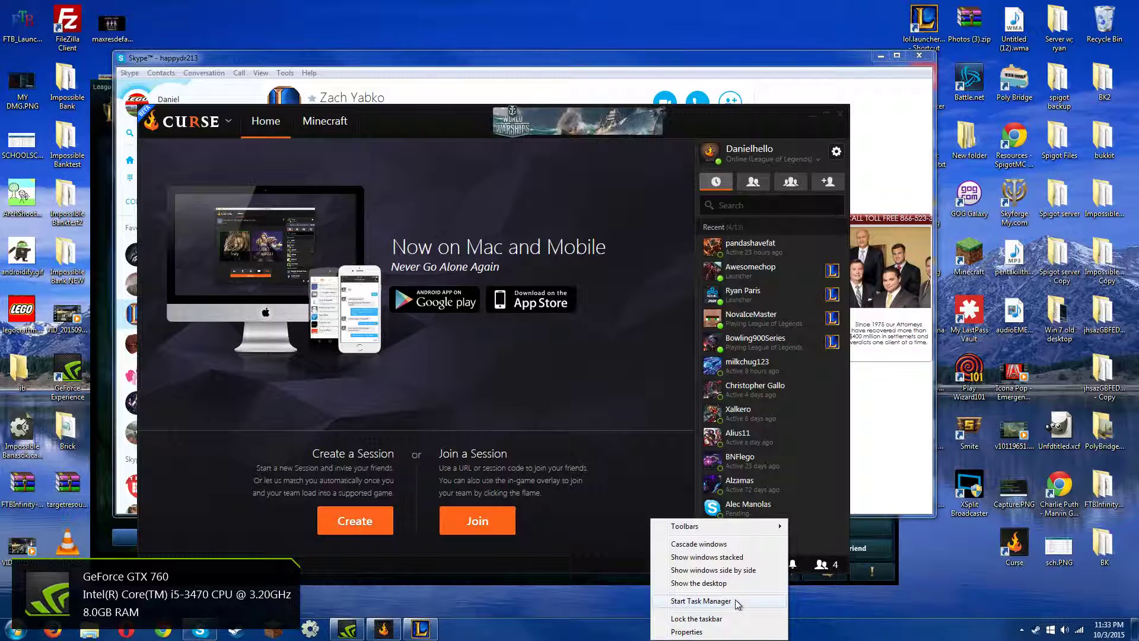
click(701, 601)
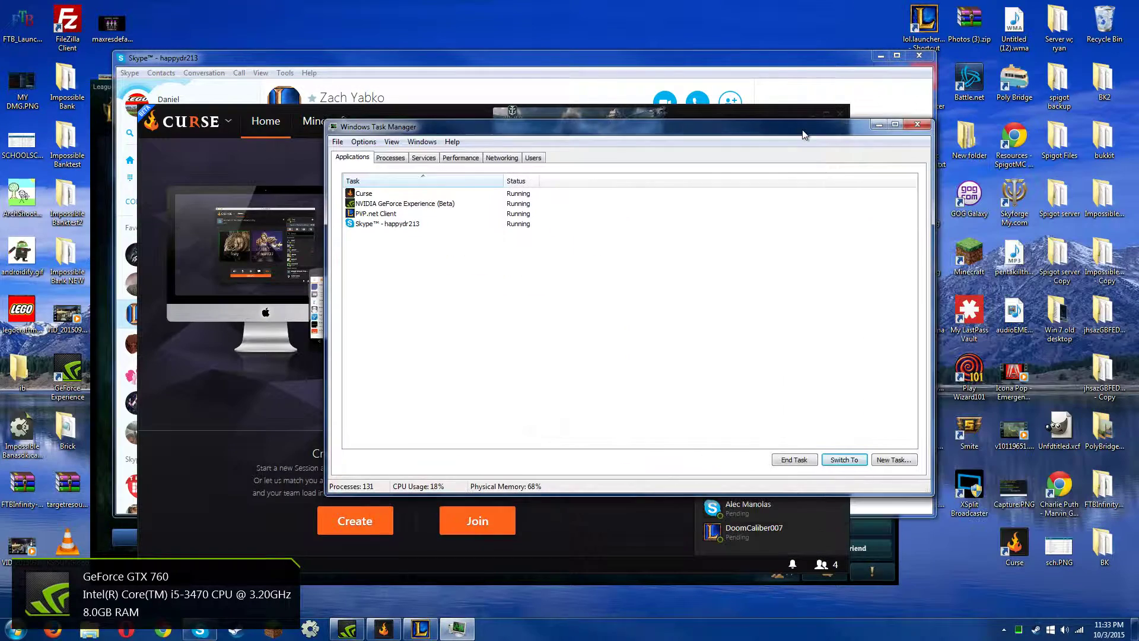
click(390, 158)
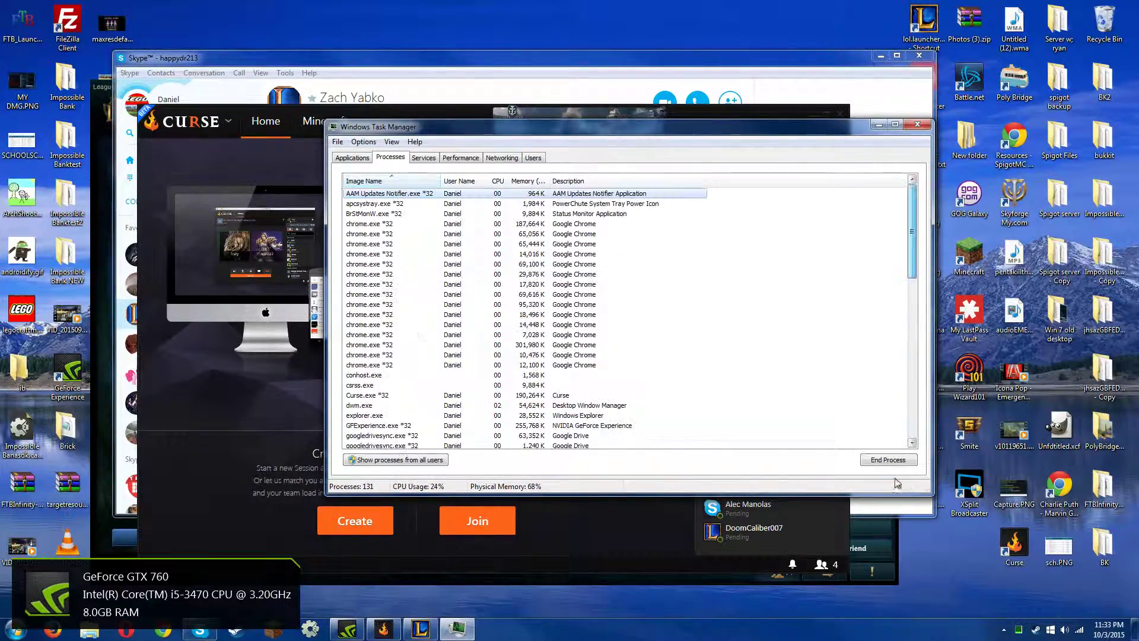
click(422, 158)
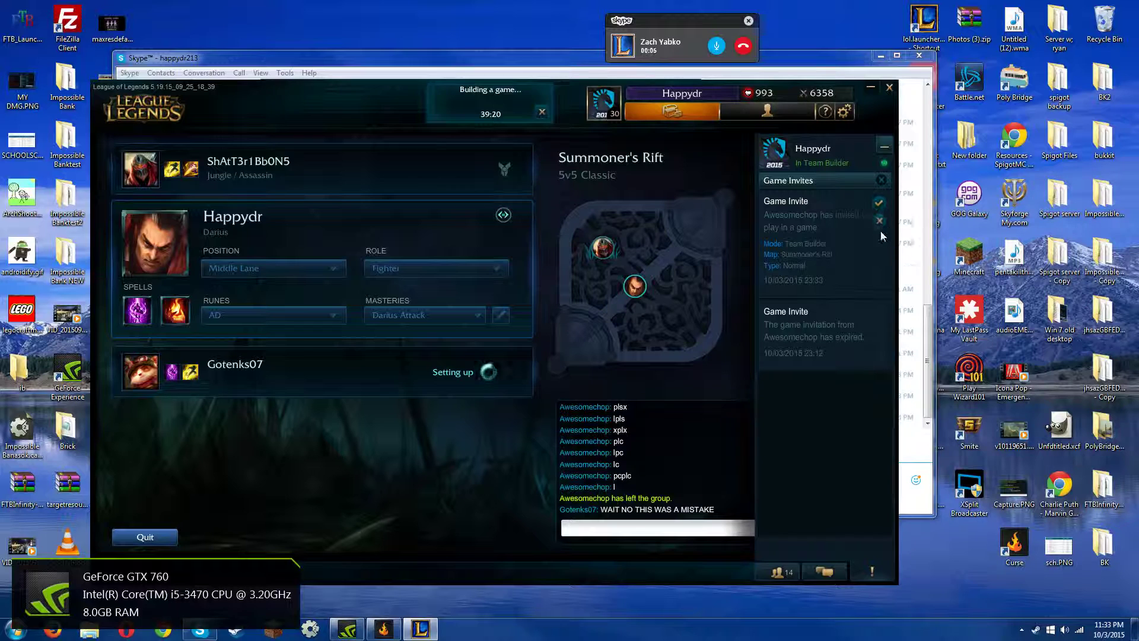
click(879, 221)
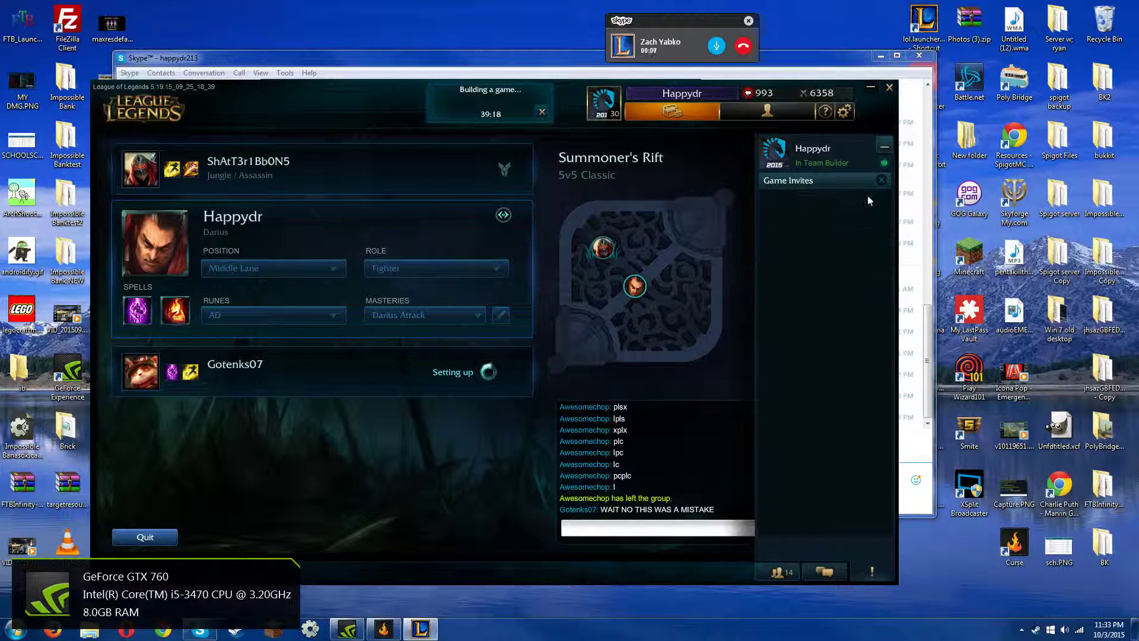
click(880, 181)
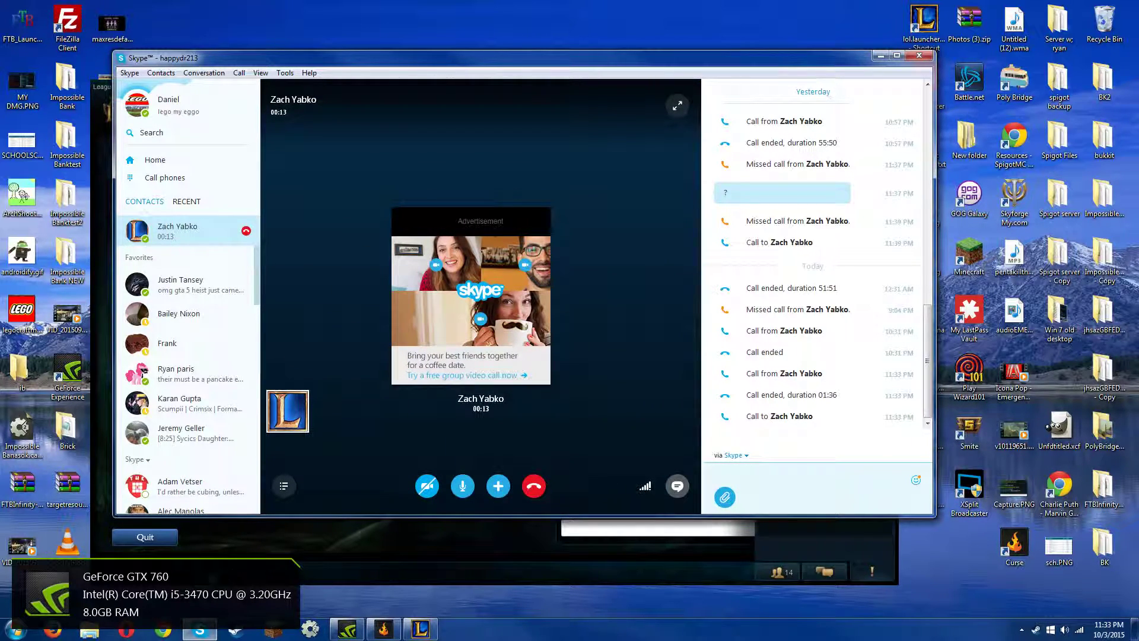
click(383, 629)
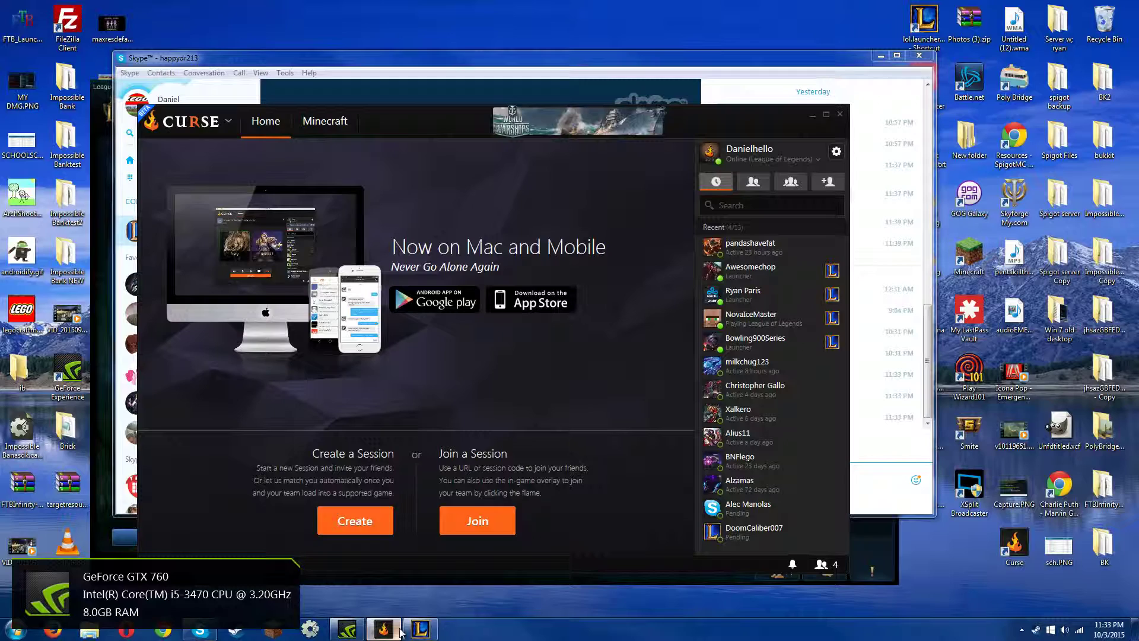
click(198, 629)
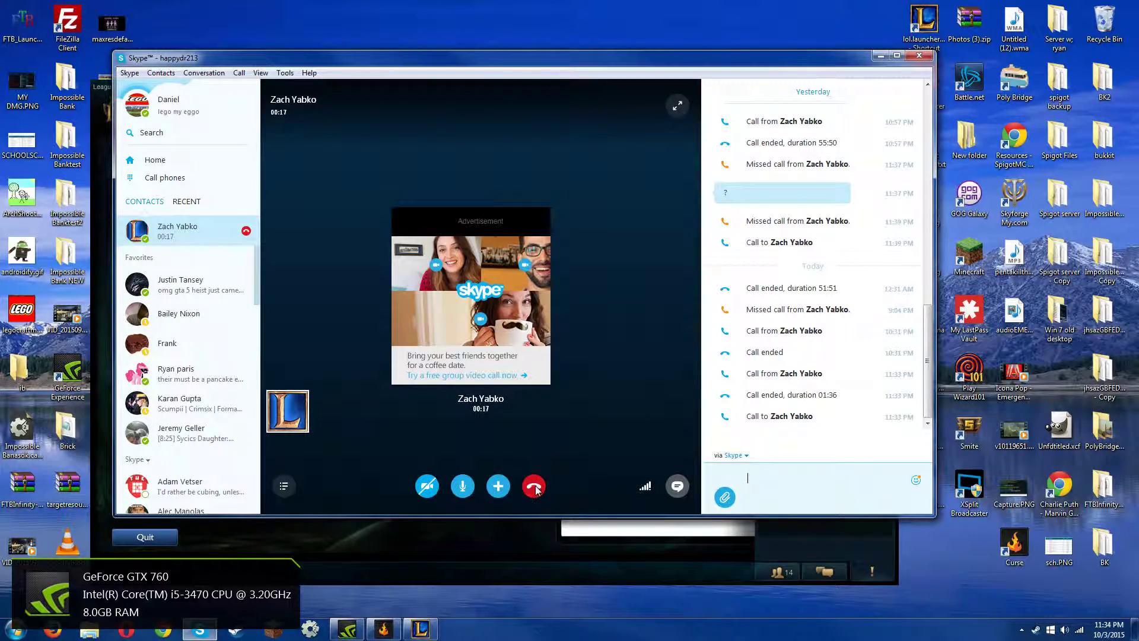
click(533, 486)
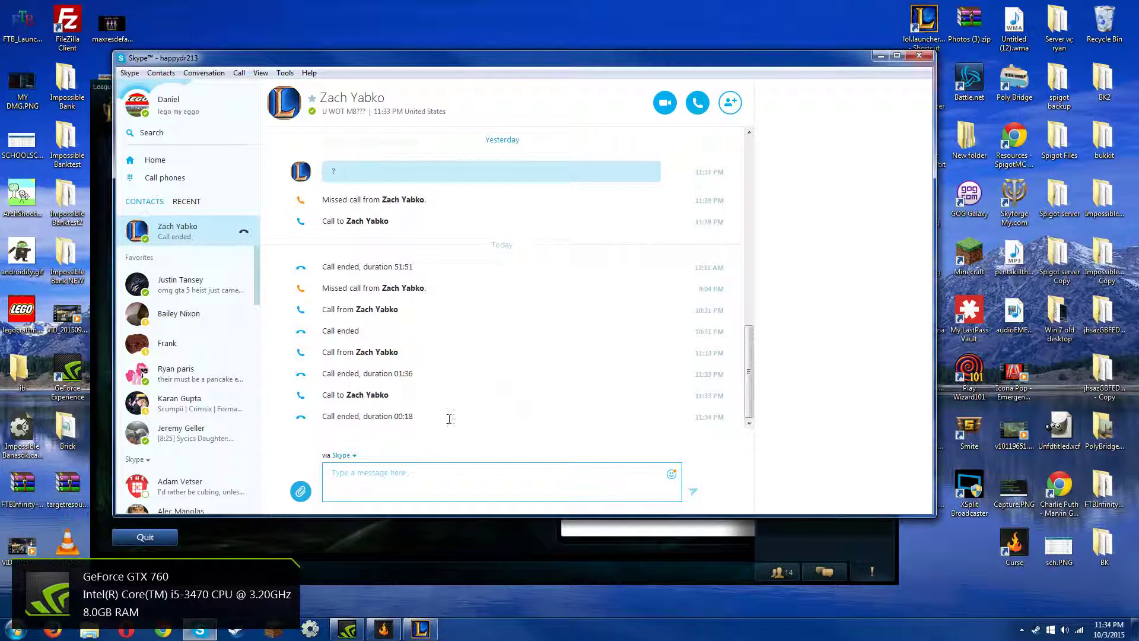
click(697, 102)
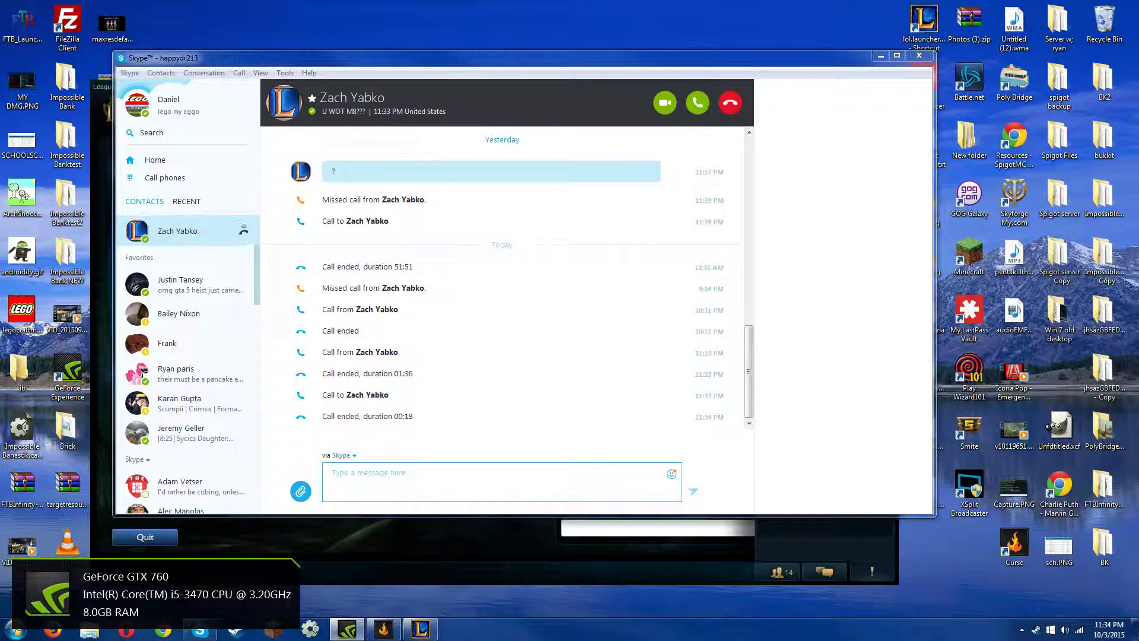
click(697, 102)
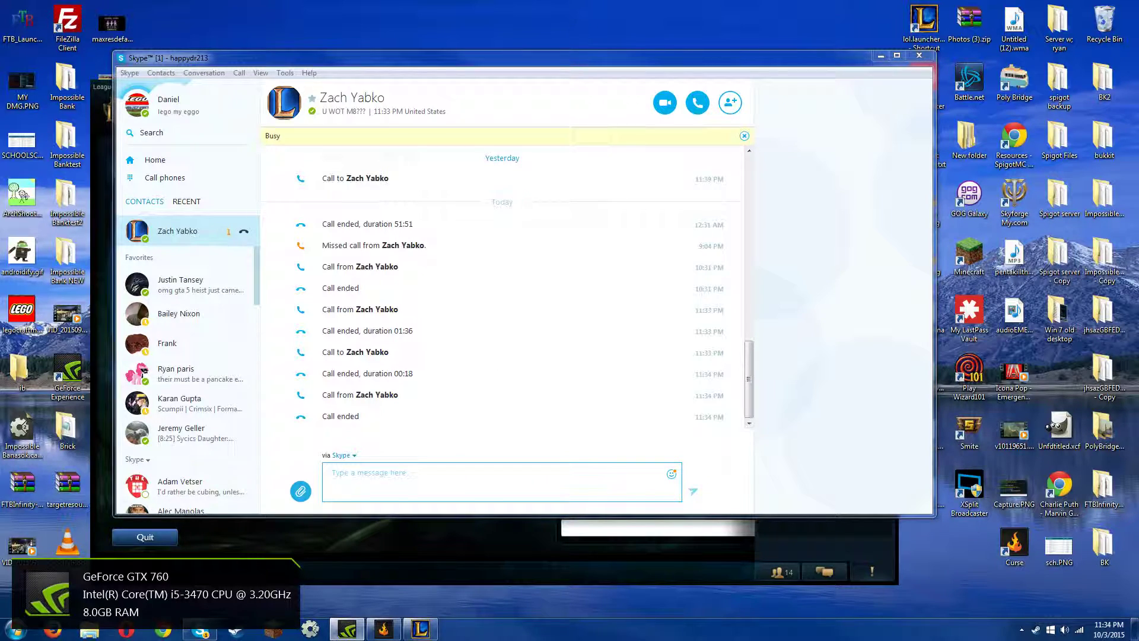